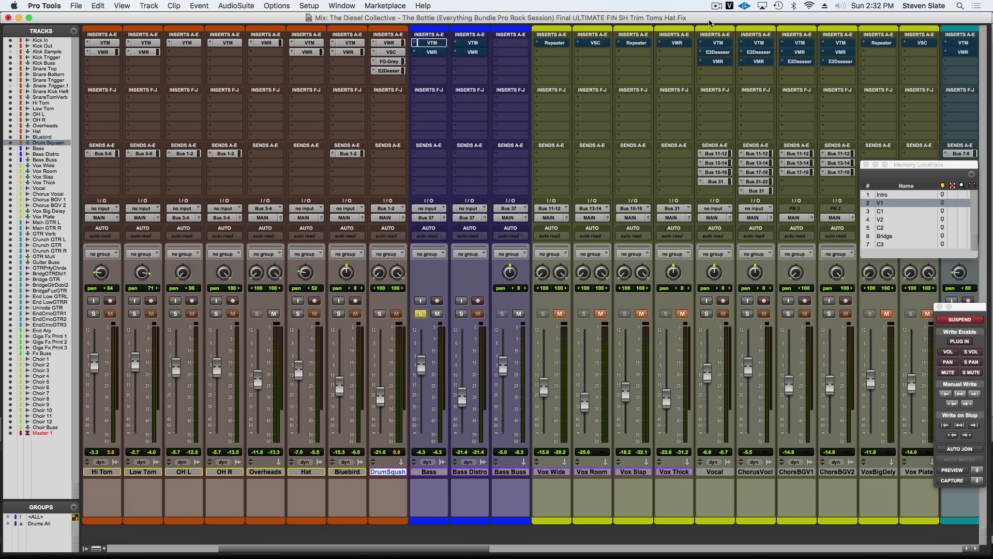
mouse_move(429, 279)
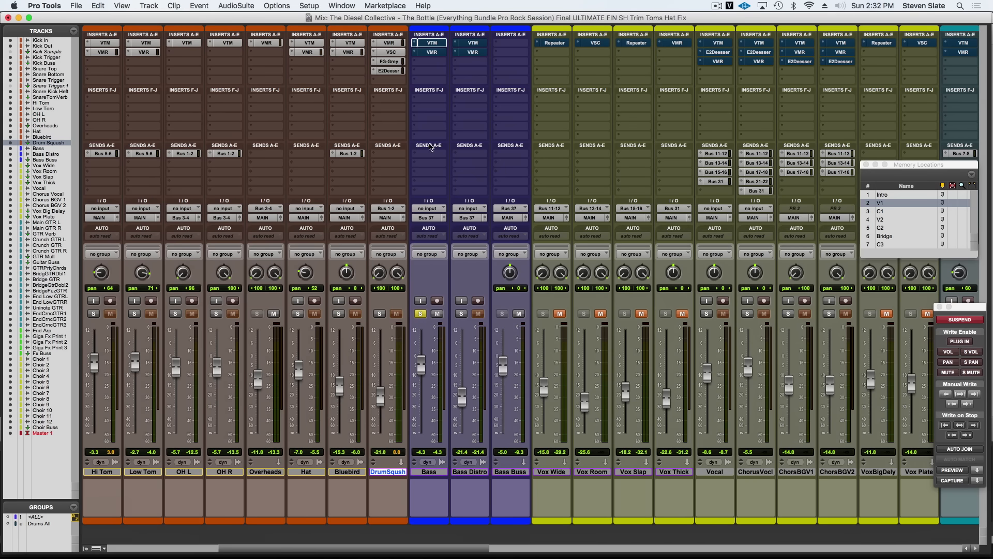
Compare the Bass tape machine plugin bypassed, then bring up its Virtual Mix Rack chain
left_click(429, 42)
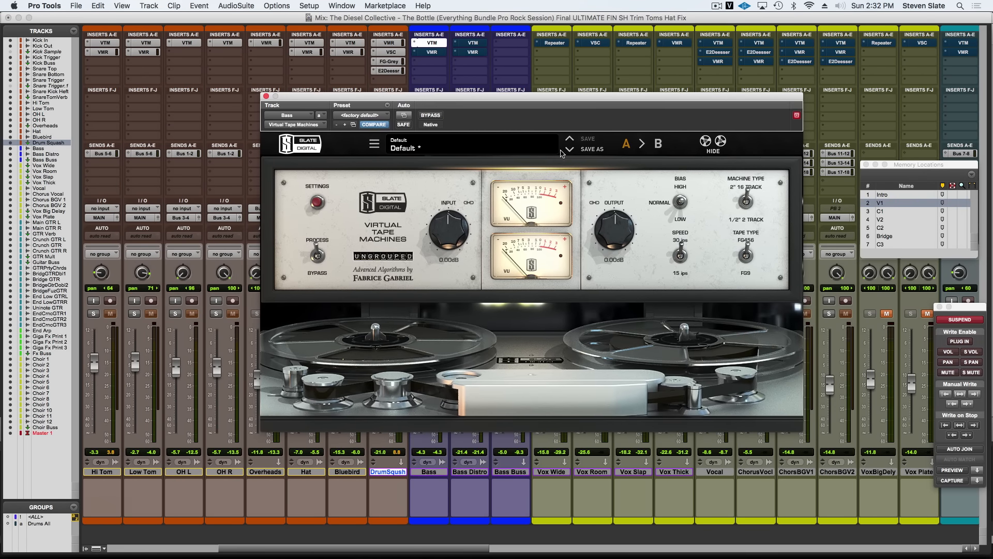
mouse_move(753, 191)
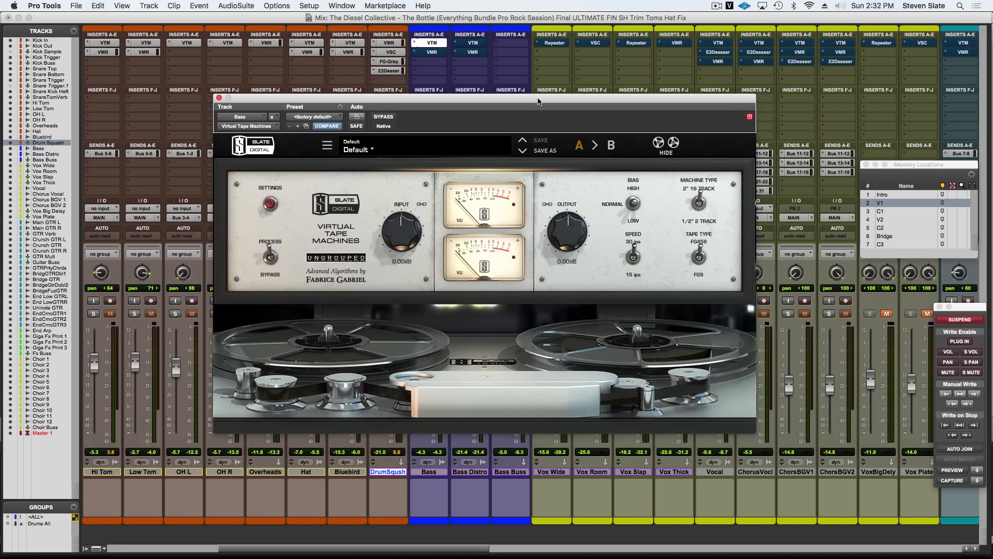
mouse_move(487, 124)
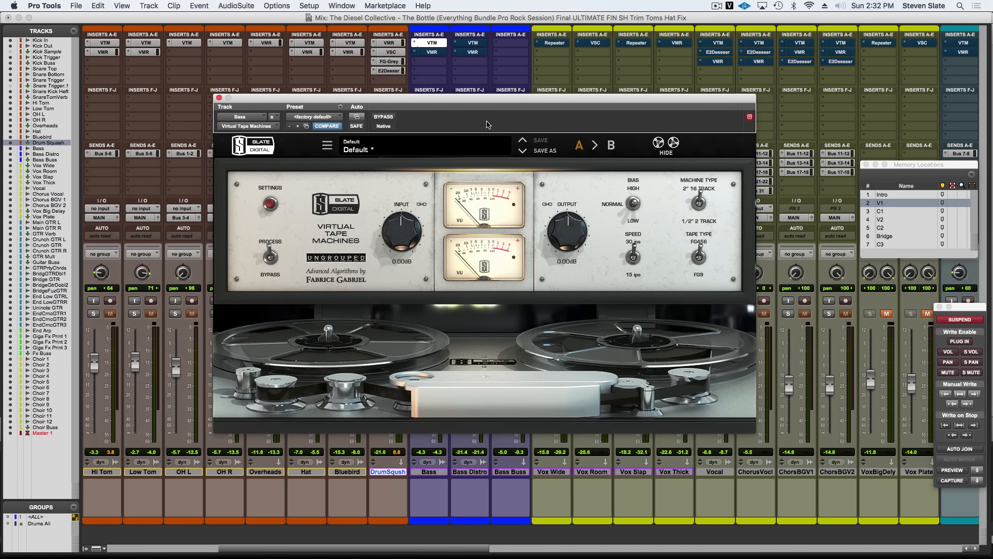
mouse_move(485, 102)
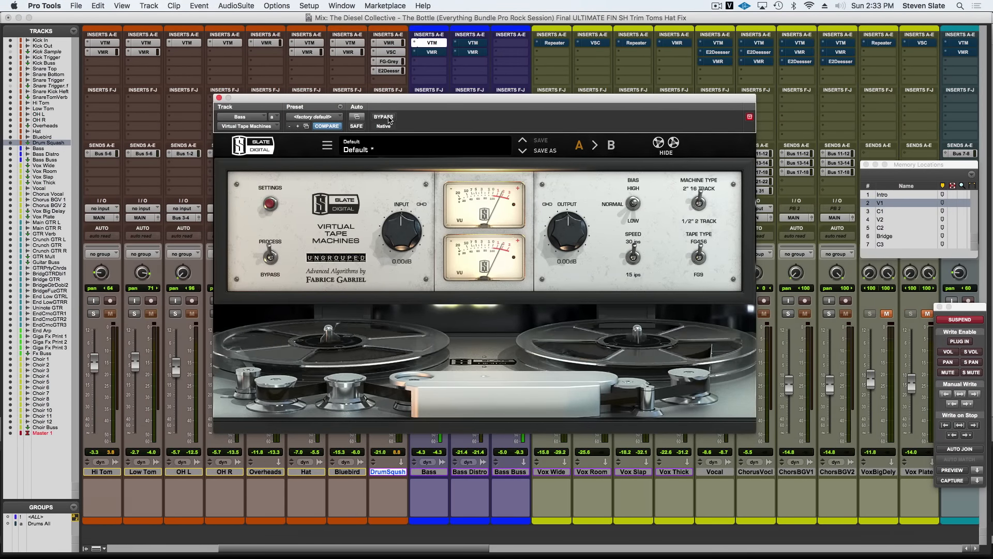
left_click(383, 117)
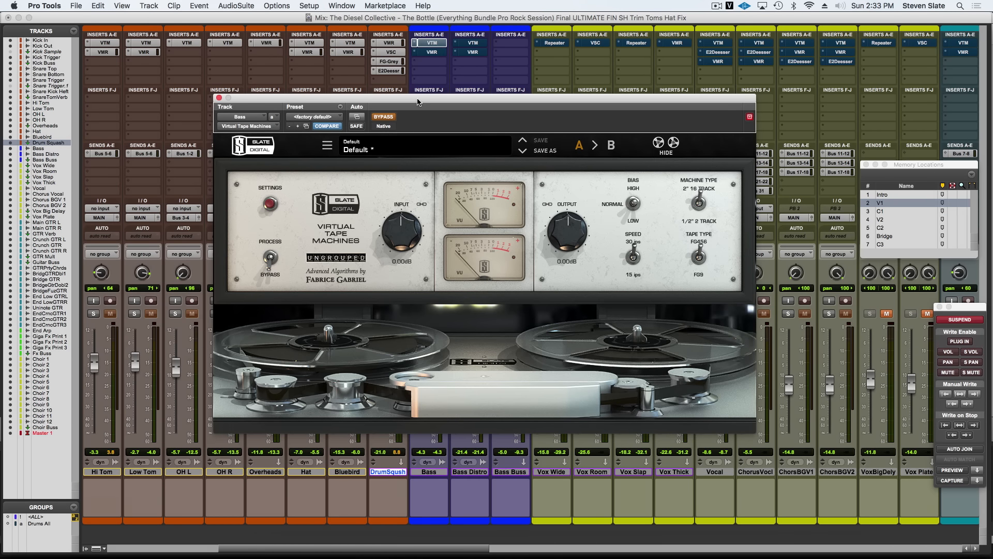
mouse_move(451, 132)
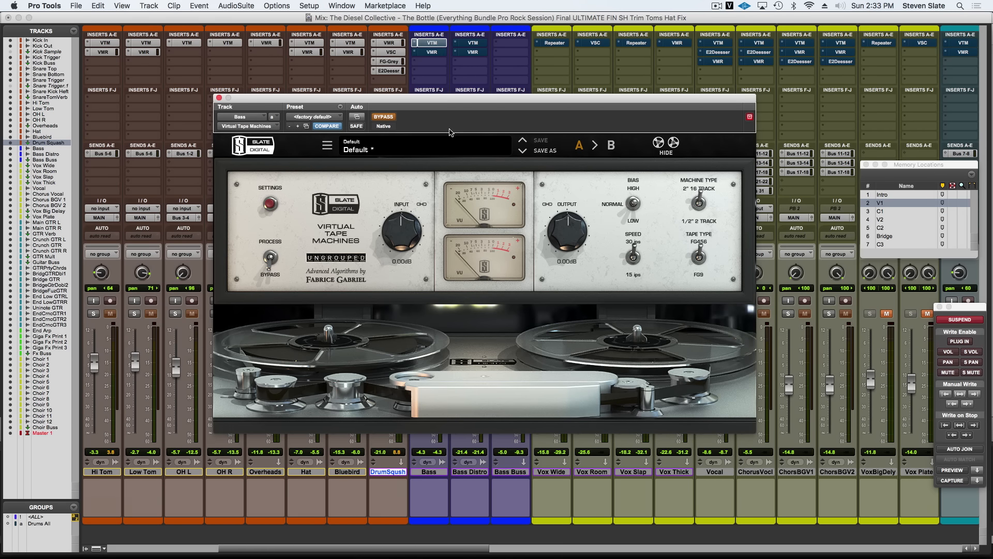
mouse_move(448, 131)
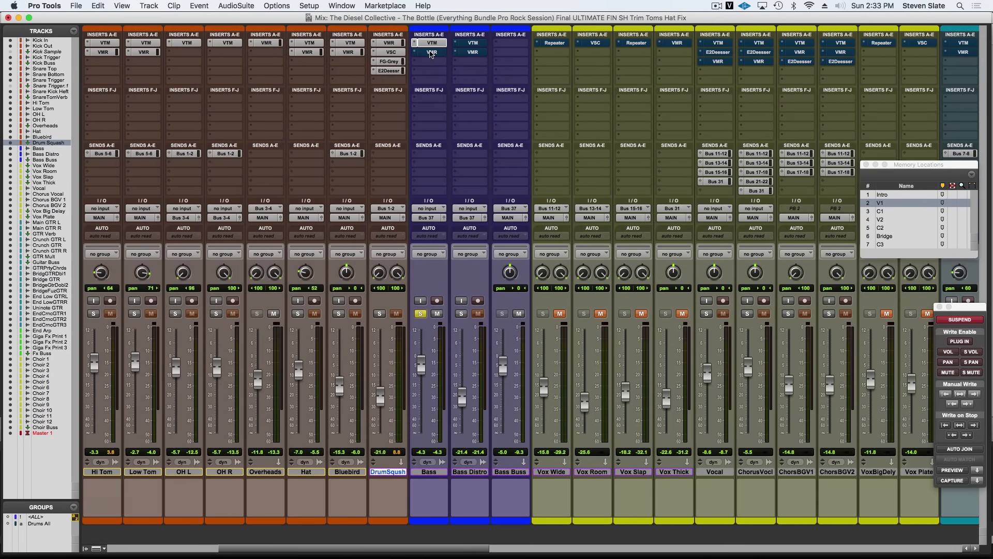
left_click(431, 51)
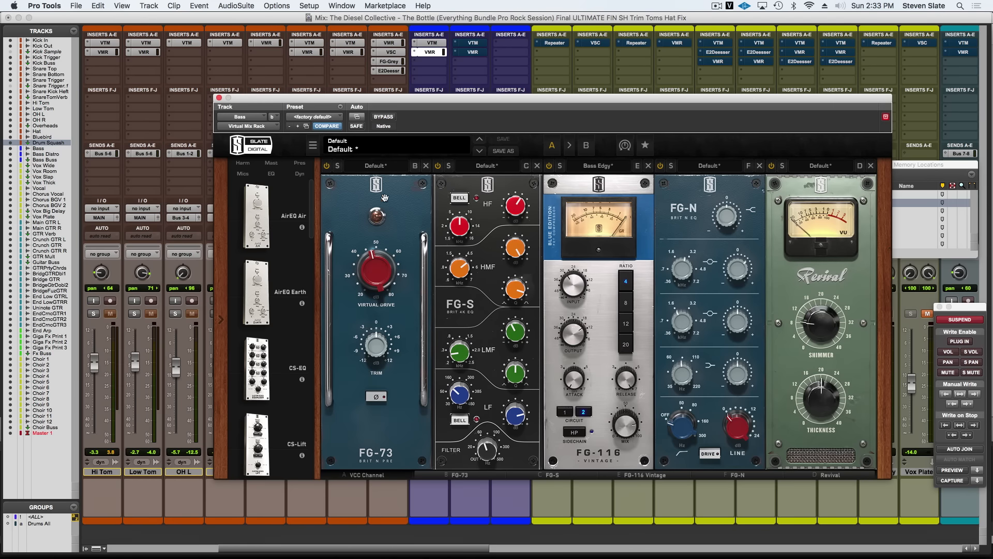
mouse_move(380, 290)
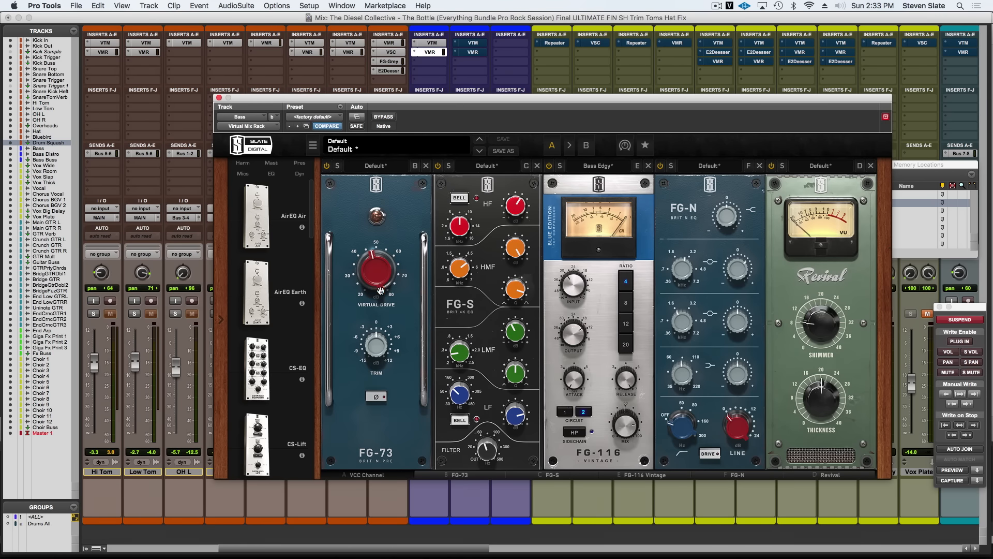
mouse_move(375, 257)
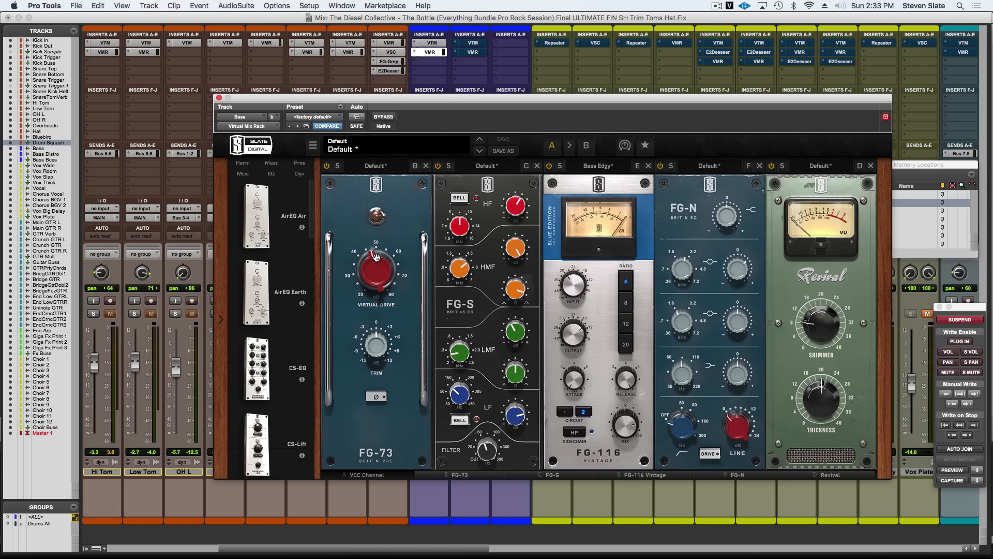
mouse_move(406, 211)
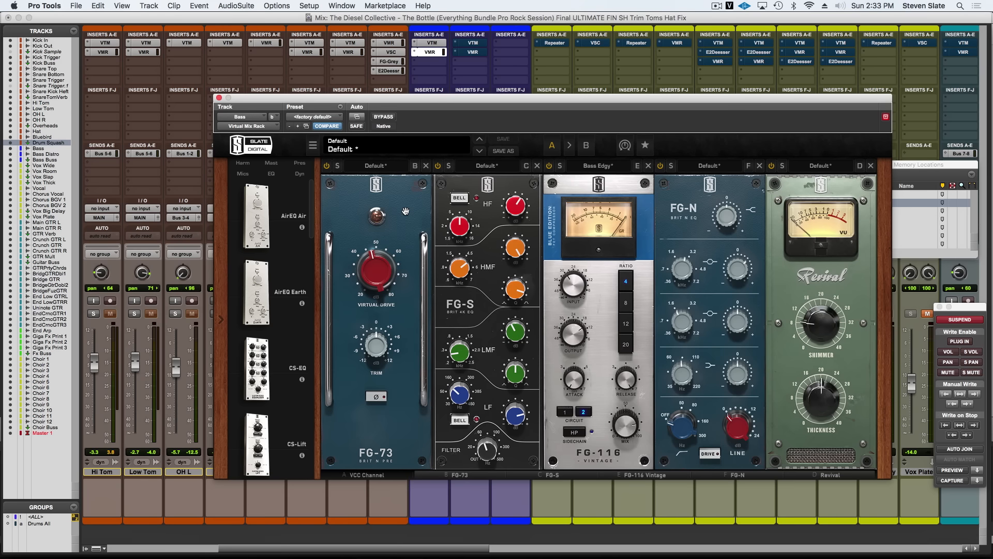
mouse_move(402, 203)
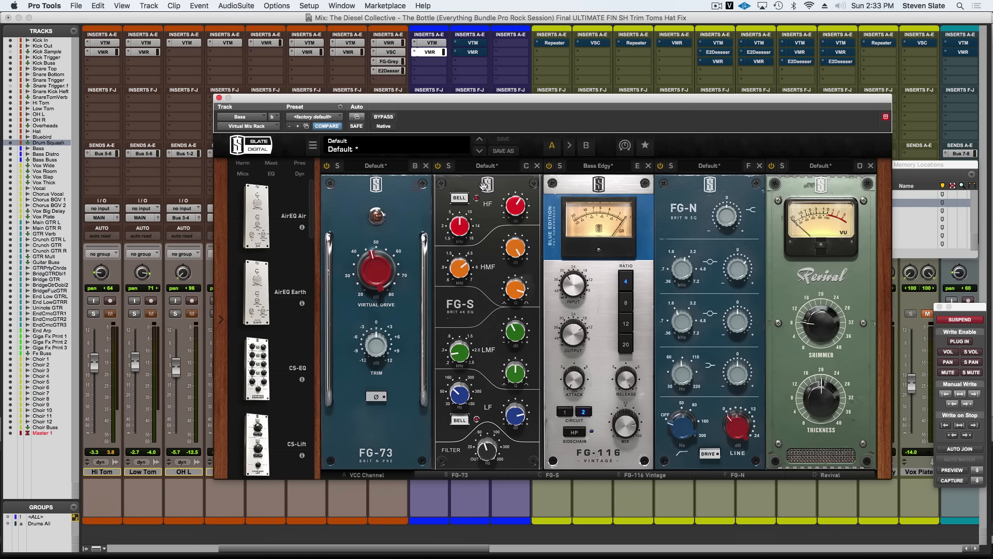
mouse_move(488, 223)
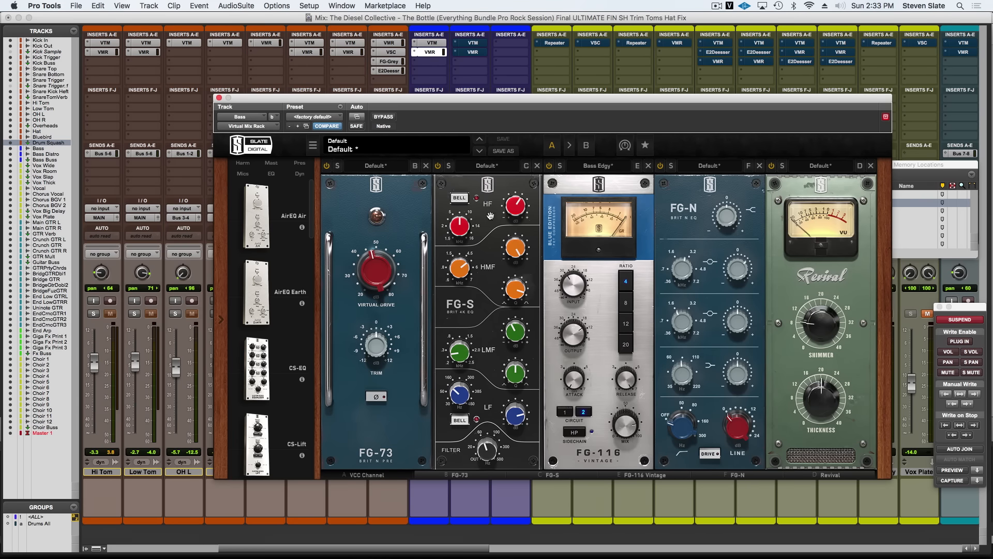
mouse_move(478, 222)
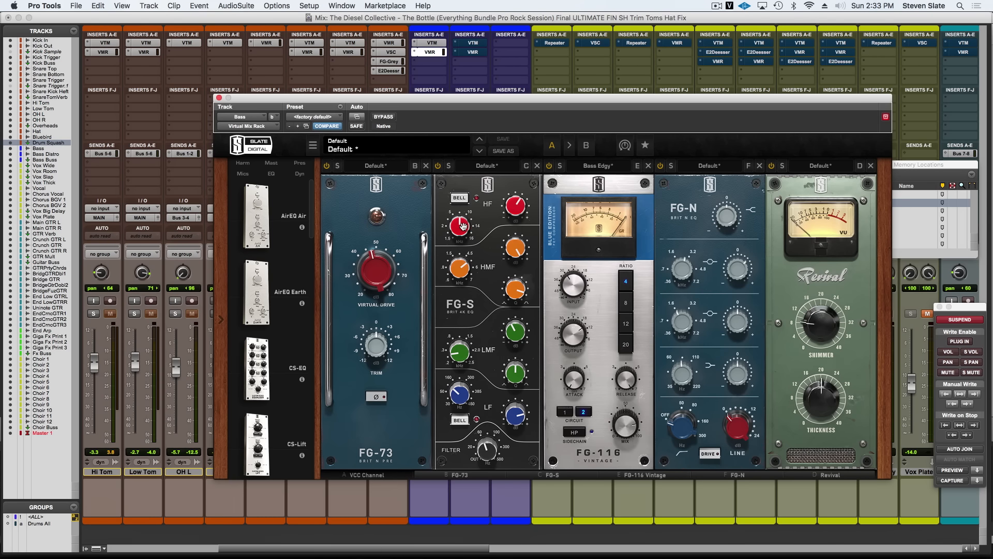
In the FG-S module, nudge the high band, cut low mids to −2.97 dB, and set the low band to 125 Hz
left_click_drag(460, 225, 459, 218)
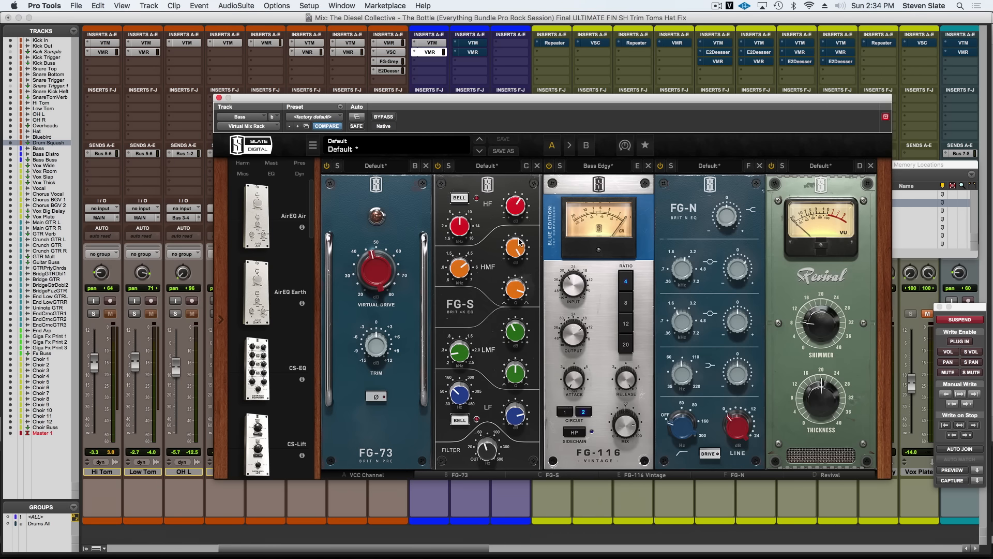
mouse_move(516, 247)
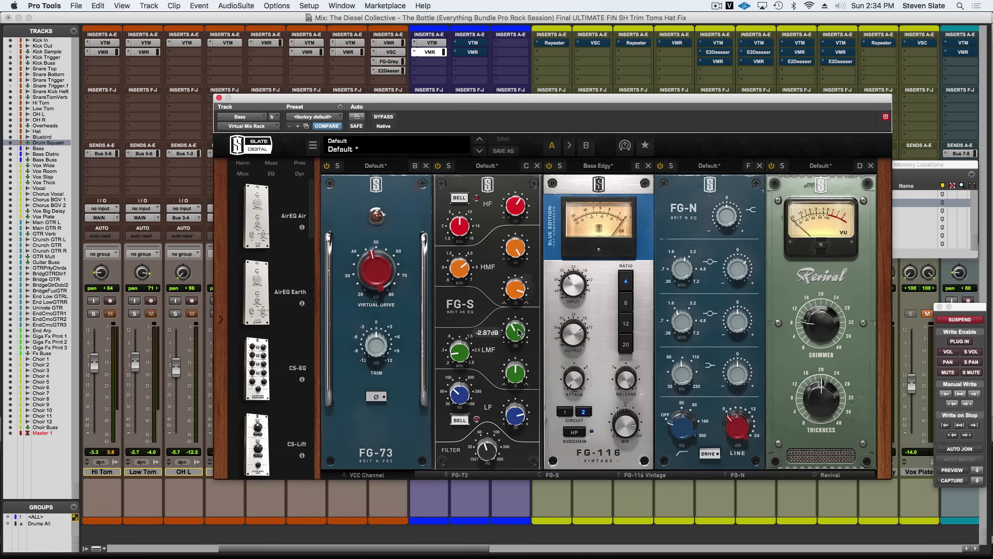
left_click_drag(514, 333, 514, 319)
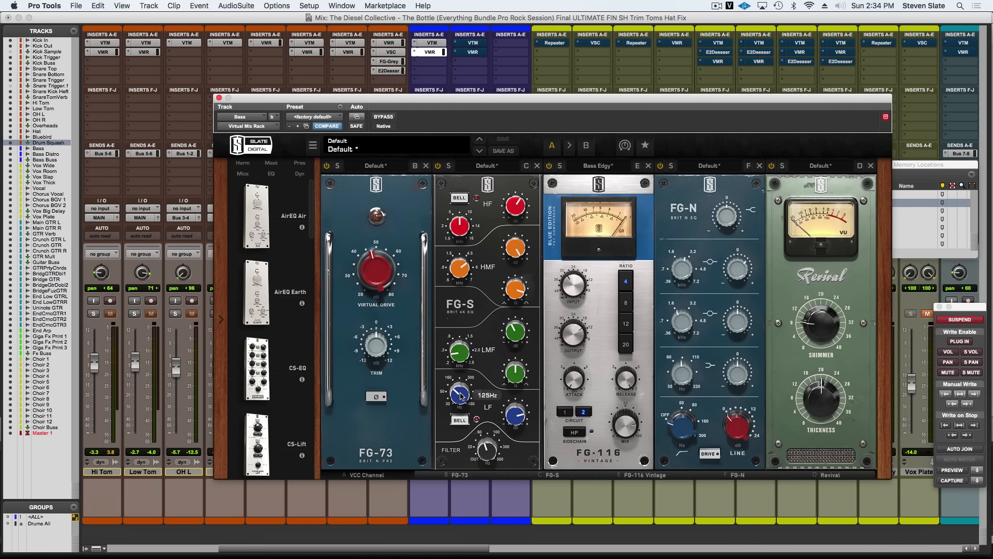
left_click_drag(461, 396, 515, 419)
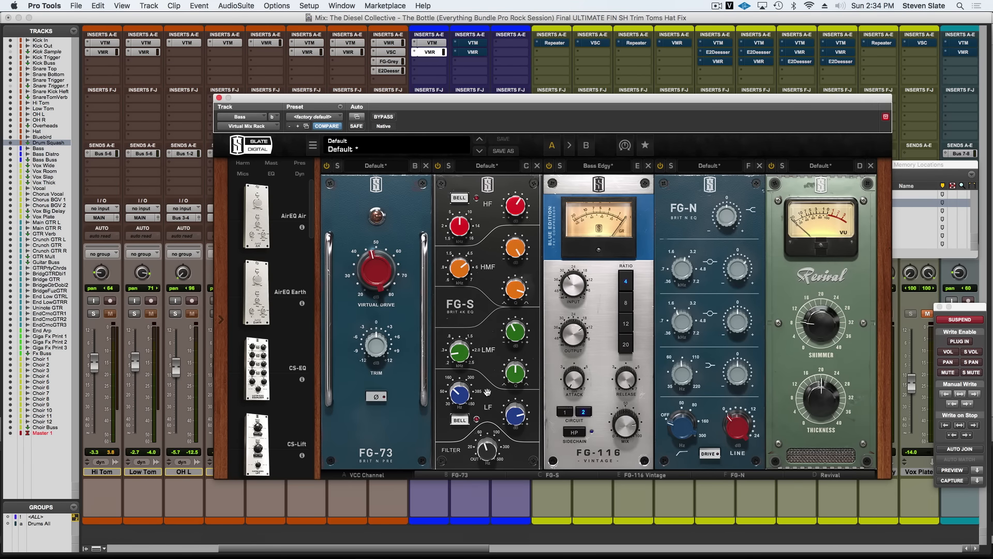
mouse_move(483, 392)
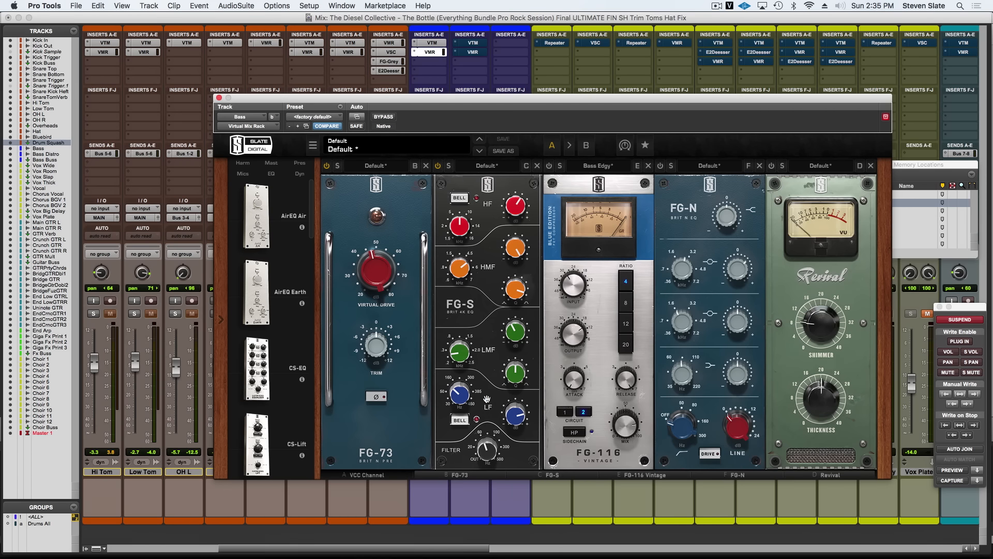
mouse_move(483, 448)
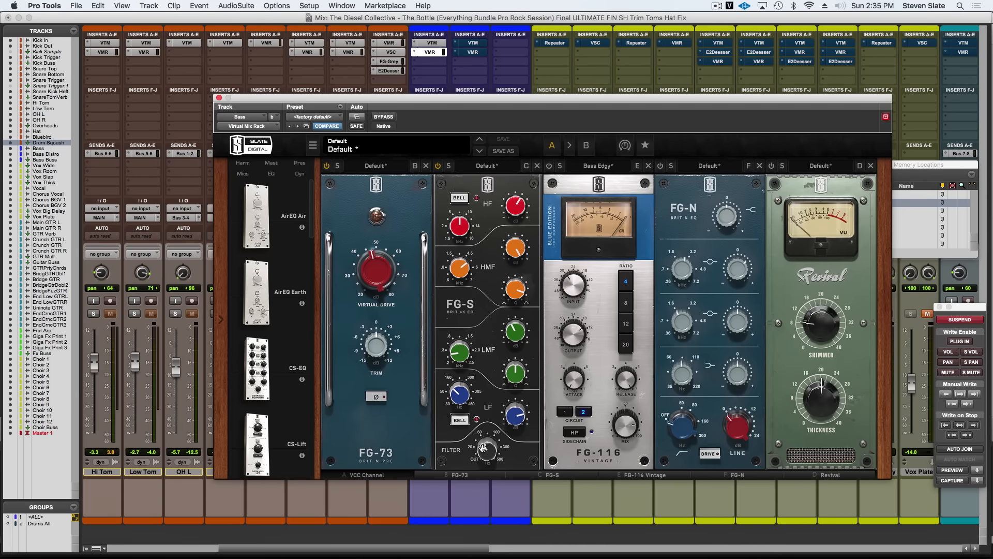
mouse_move(514, 117)
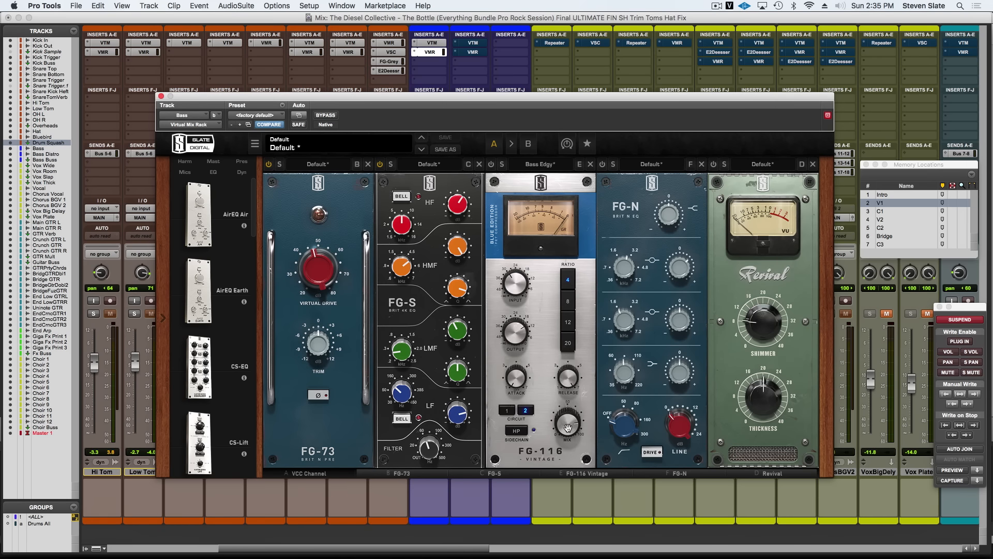
left_click_drag(567, 424, 574, 421)
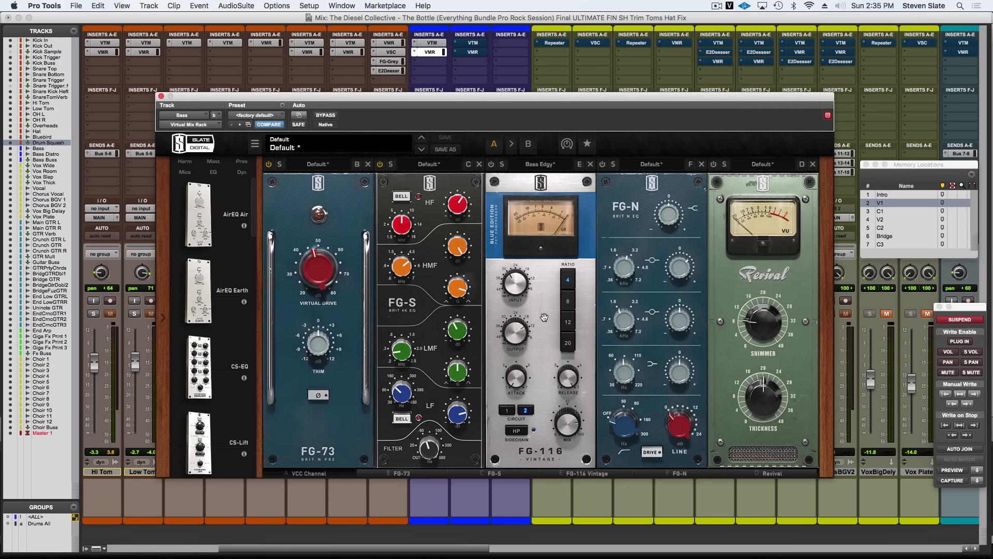
mouse_move(505, 172)
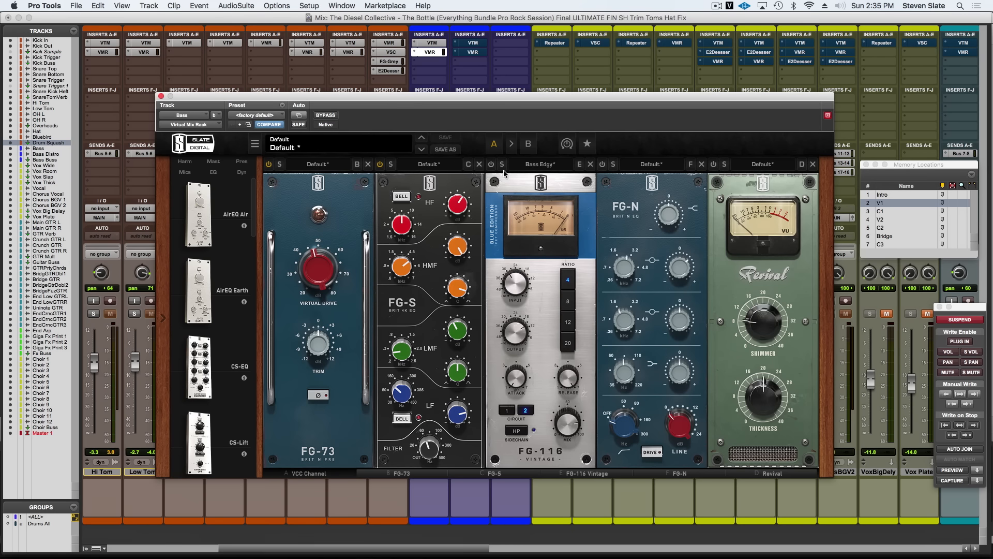
mouse_move(553, 293)
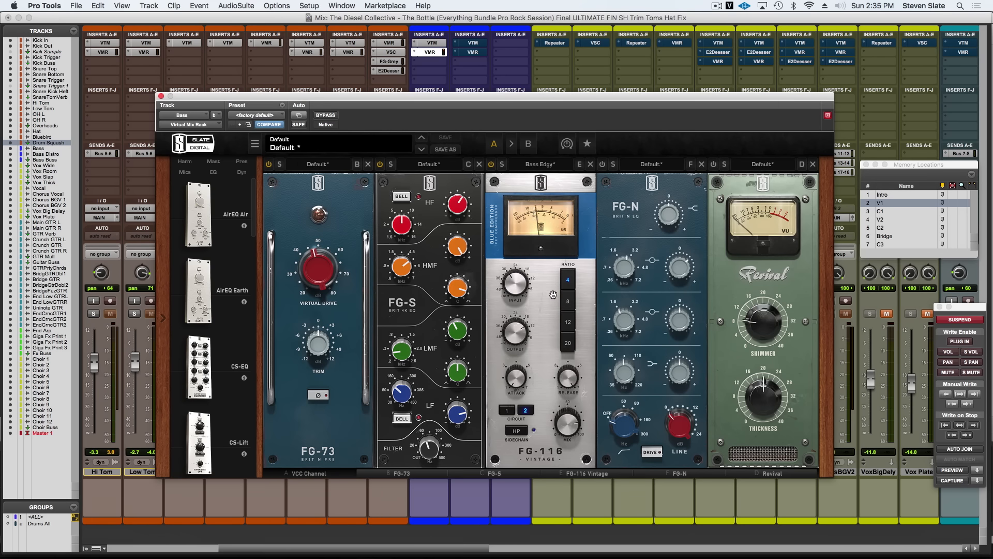
mouse_move(542, 320)
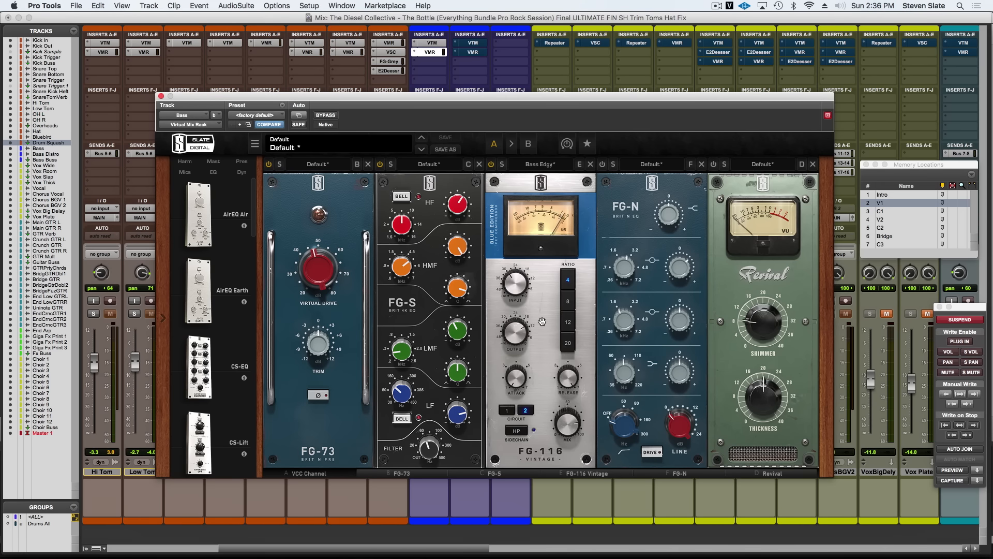
mouse_move(541, 321)
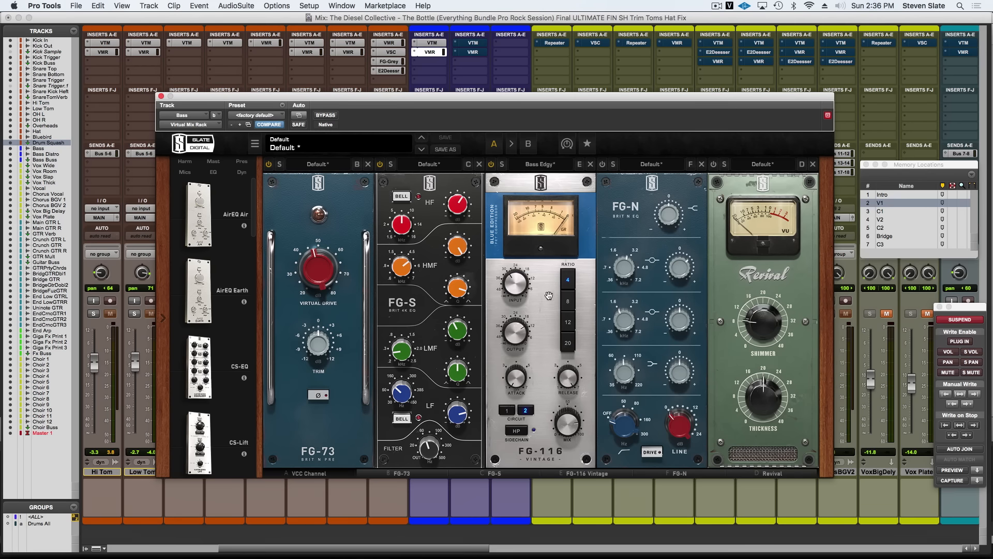
mouse_move(603, 166)
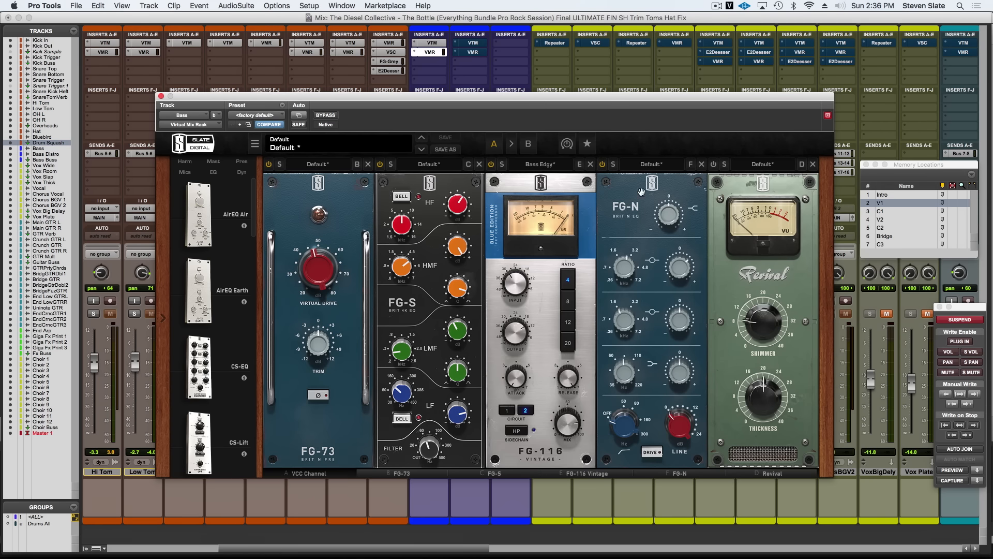
mouse_move(660, 266)
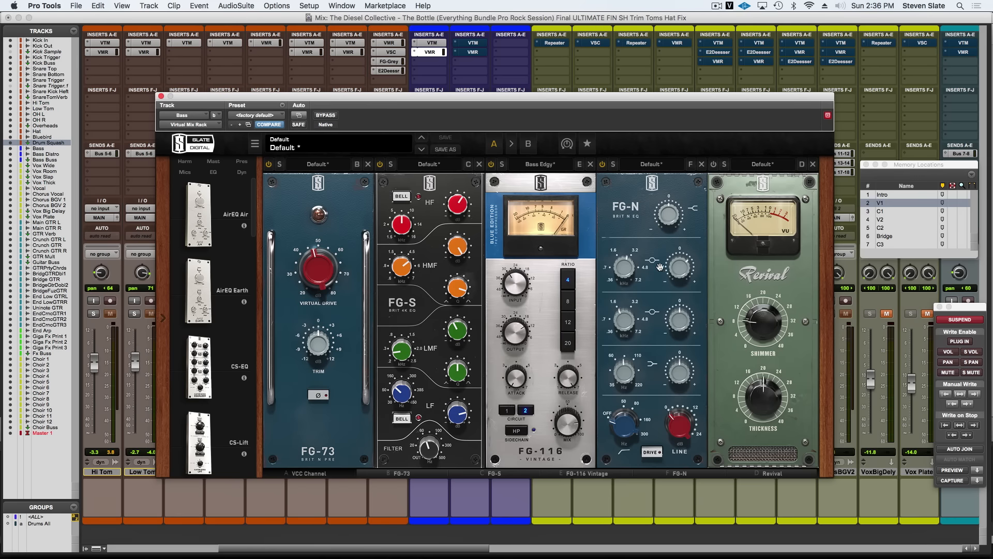
mouse_move(678, 267)
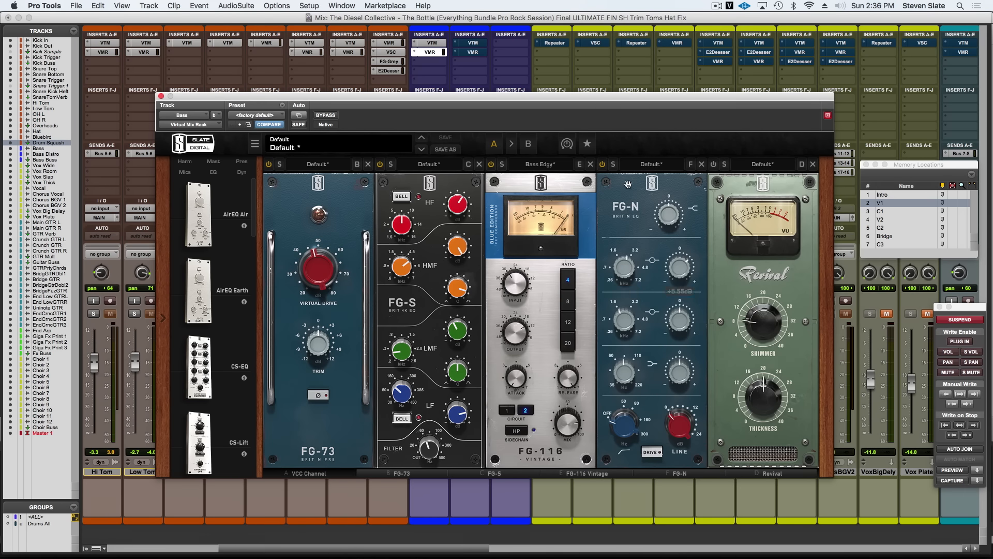
mouse_move(666, 264)
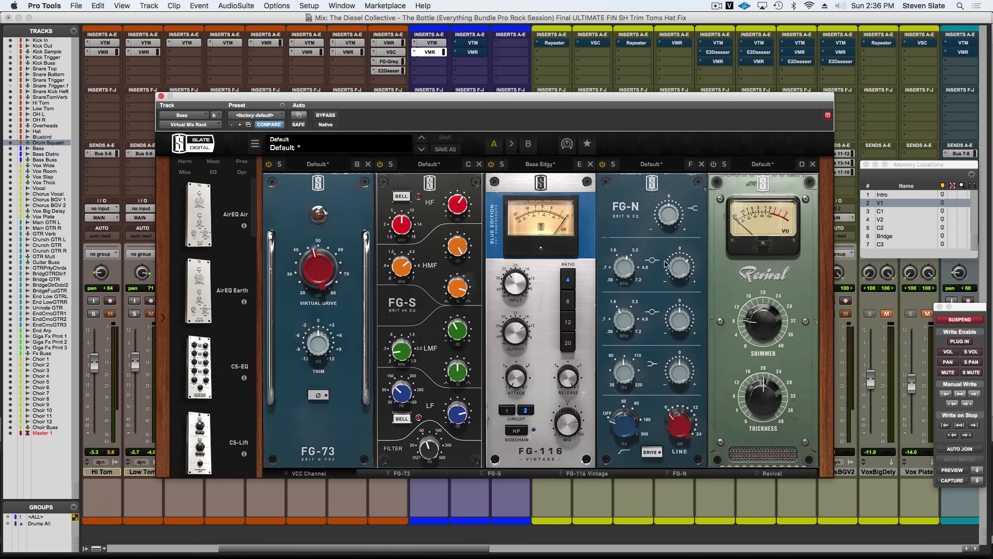
mouse_move(675, 292)
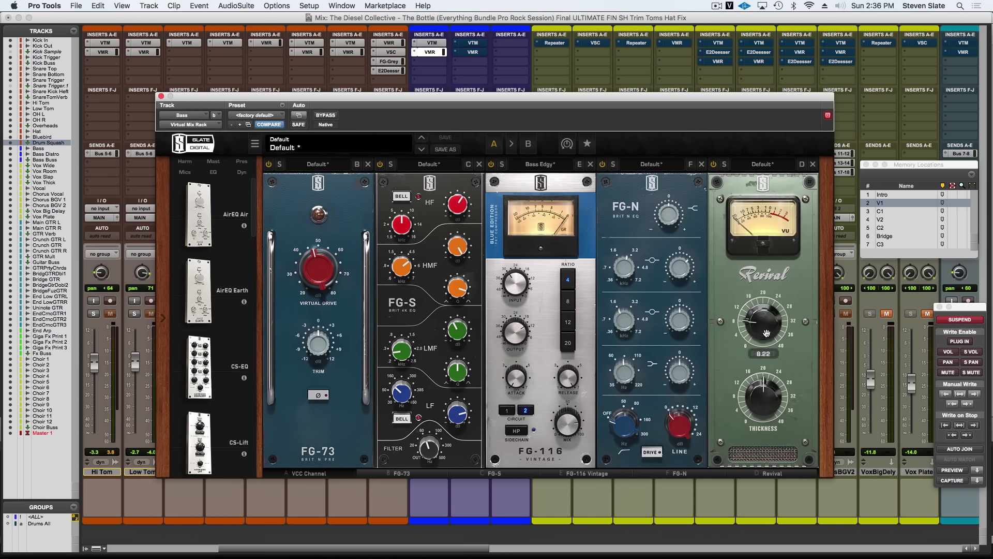
mouse_move(656, 250)
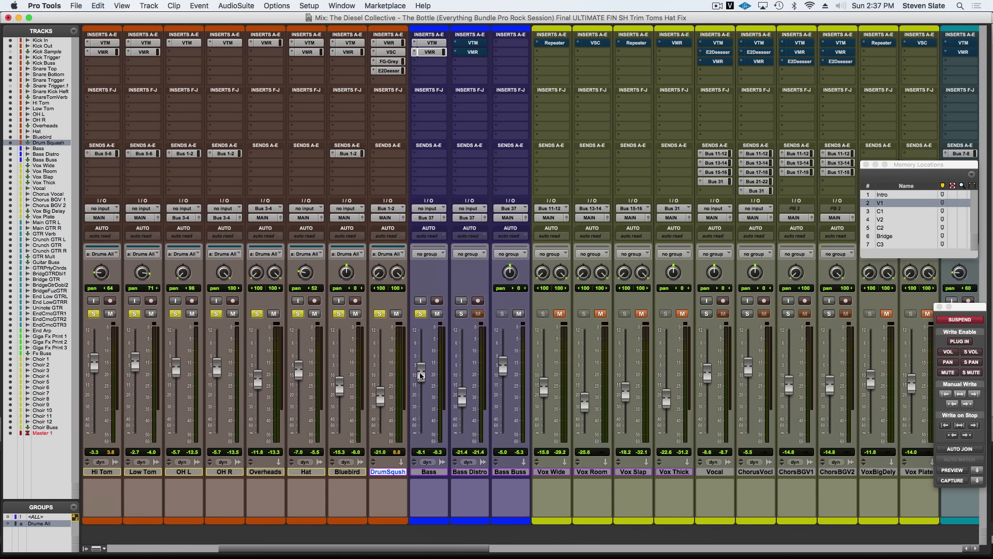
mouse_move(431, 324)
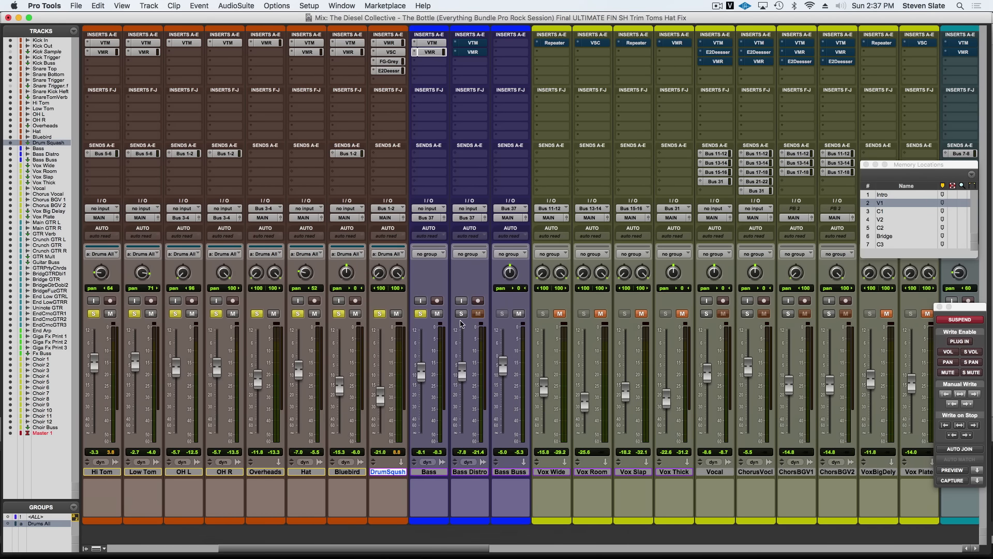
mouse_move(198, 344)
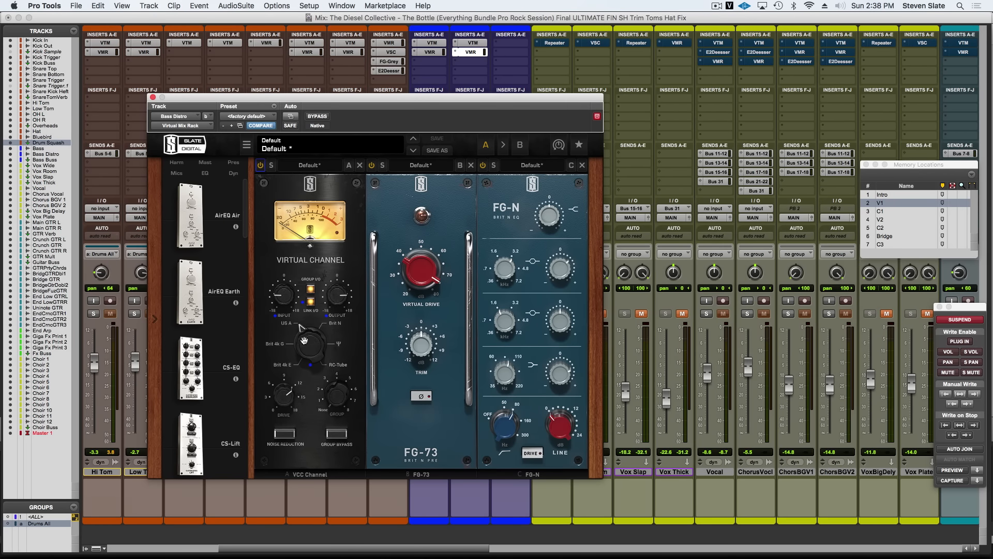
mouse_move(305, 336)
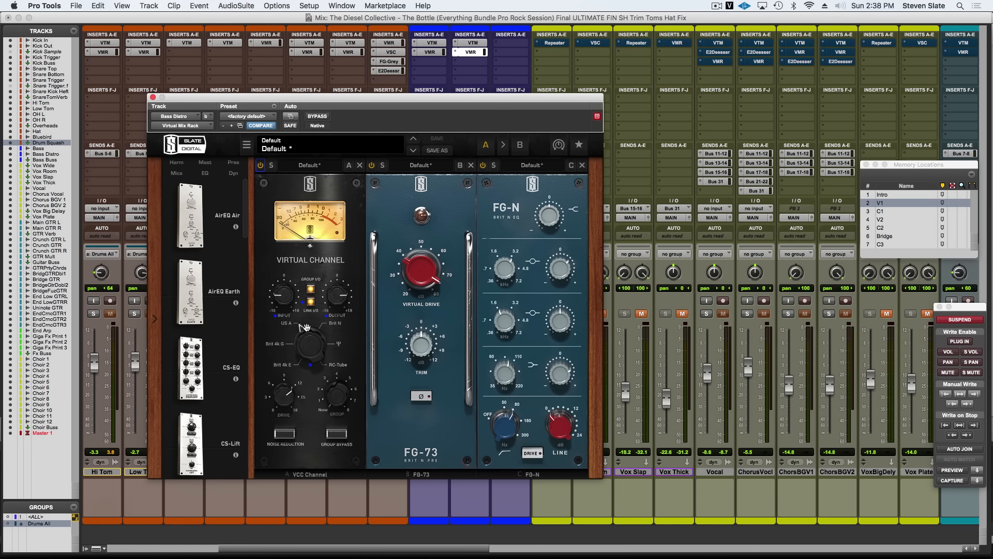
mouse_move(361, 334)
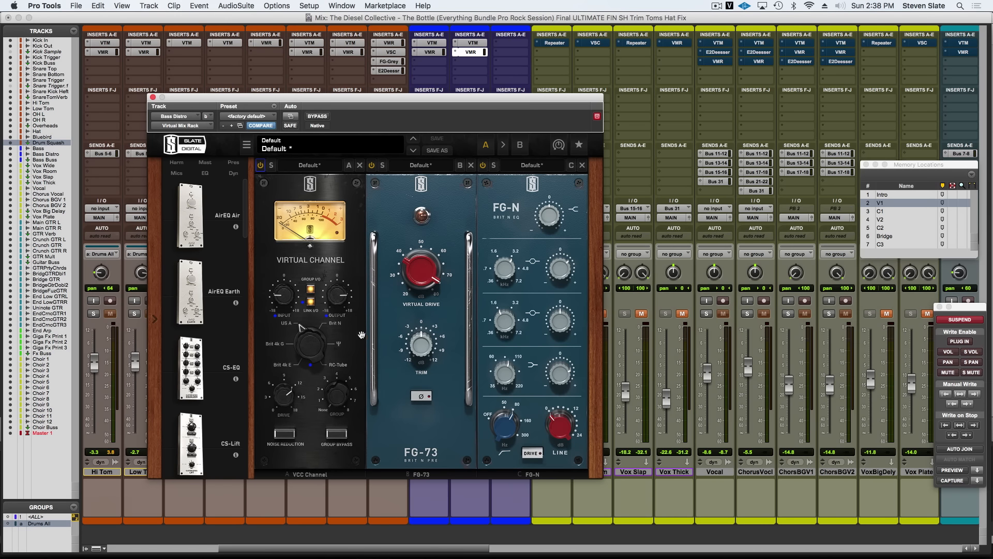
mouse_move(434, 379)
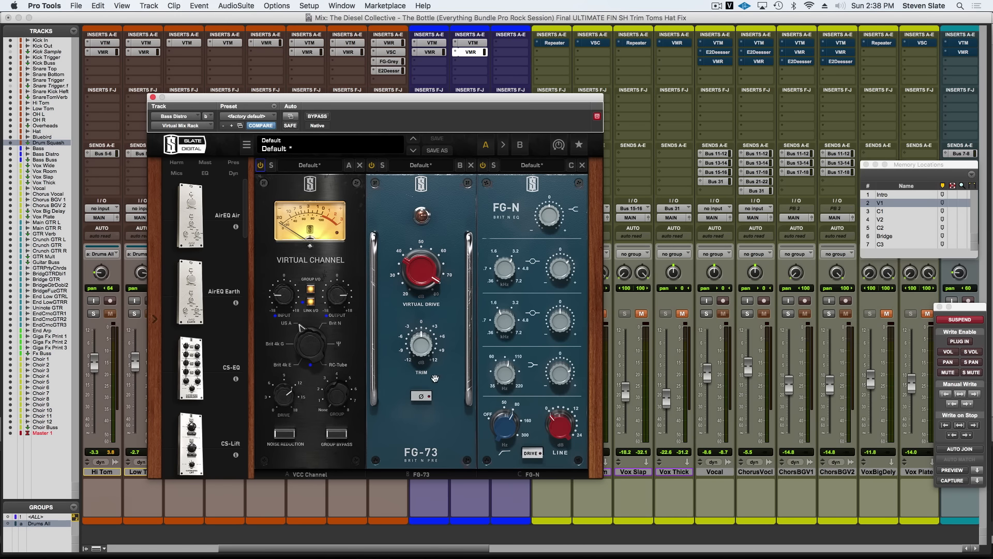
mouse_move(426, 423)
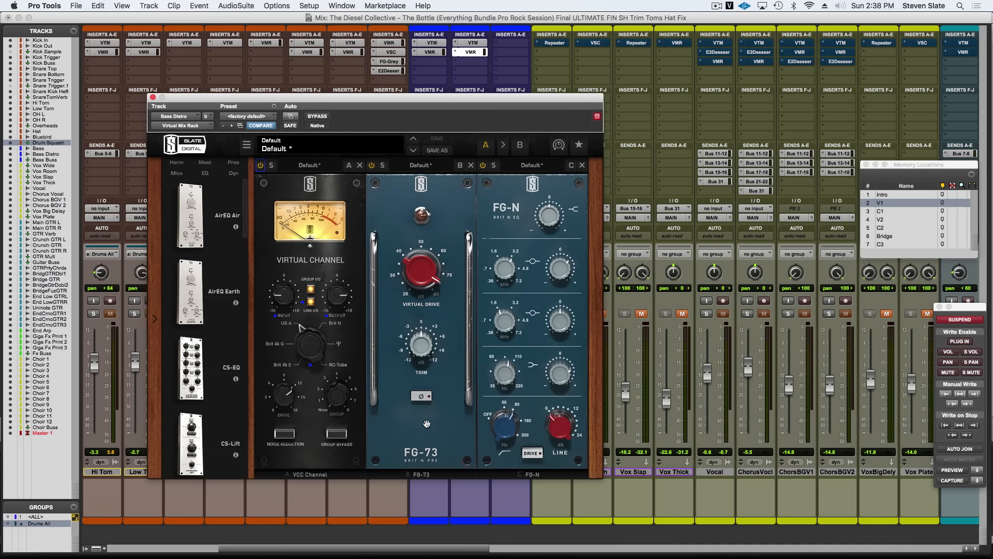
mouse_move(452, 441)
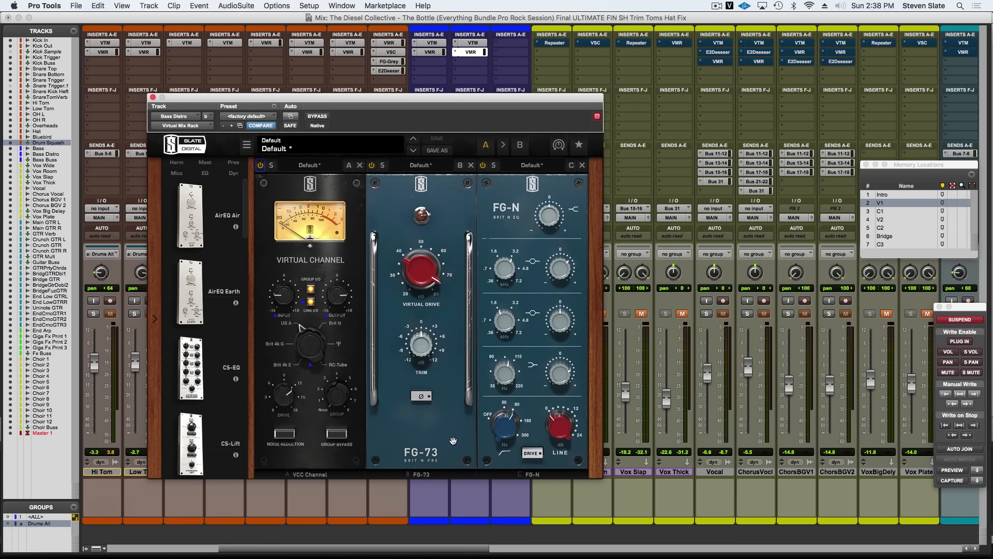
mouse_move(434, 431)
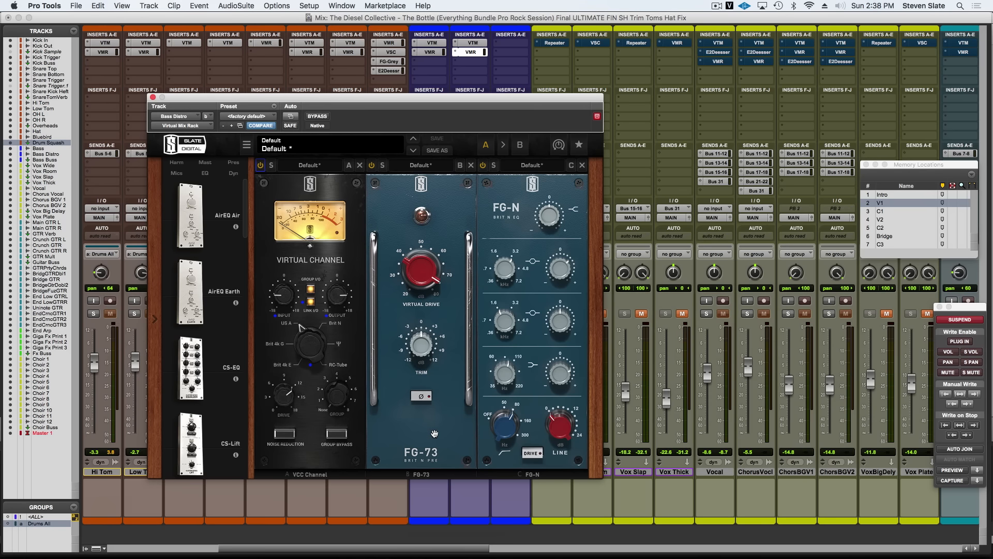
mouse_move(431, 303)
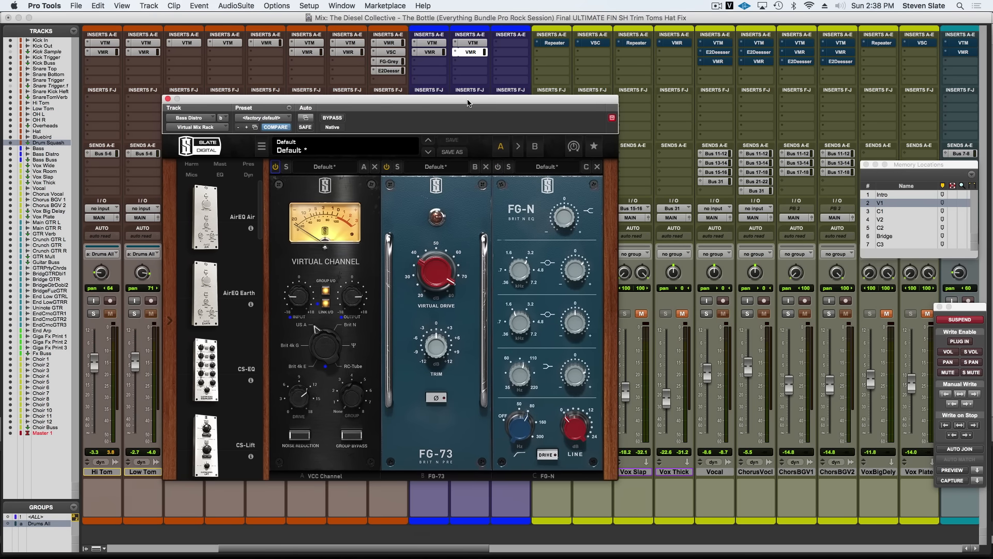
Switch on the FG-73 toggle in the Bass Distro rack and close the plugin window
left_click(435, 217)
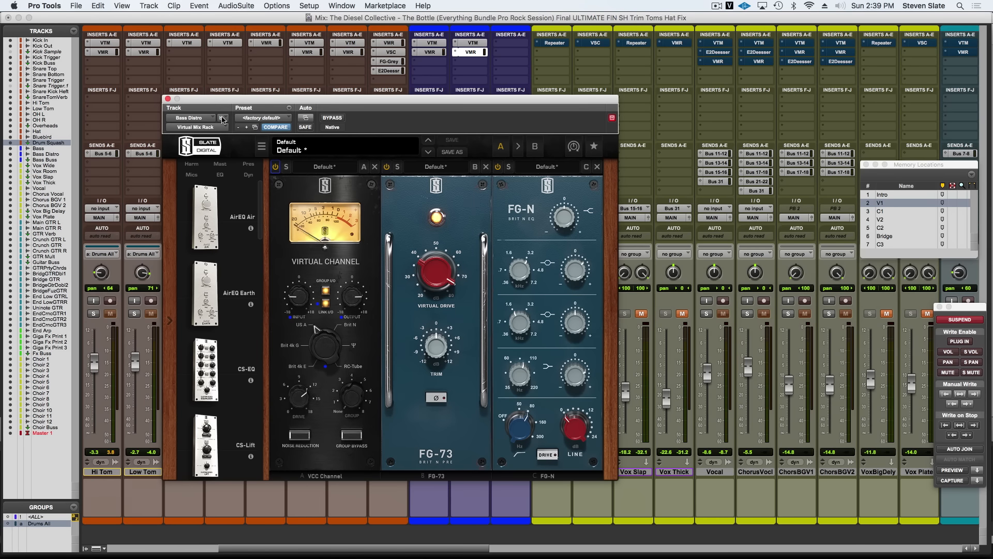
left_click(167, 99)
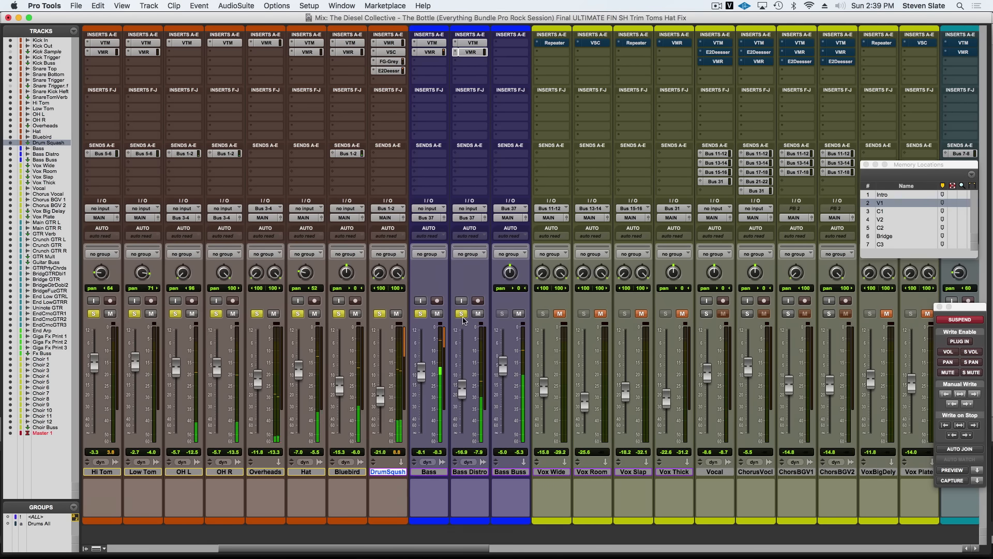
mouse_move(462, 314)
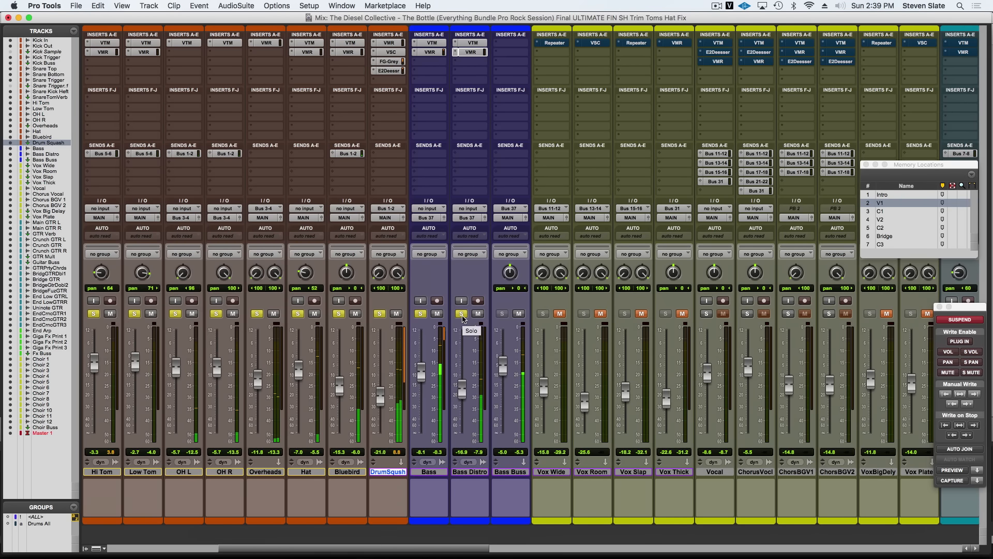